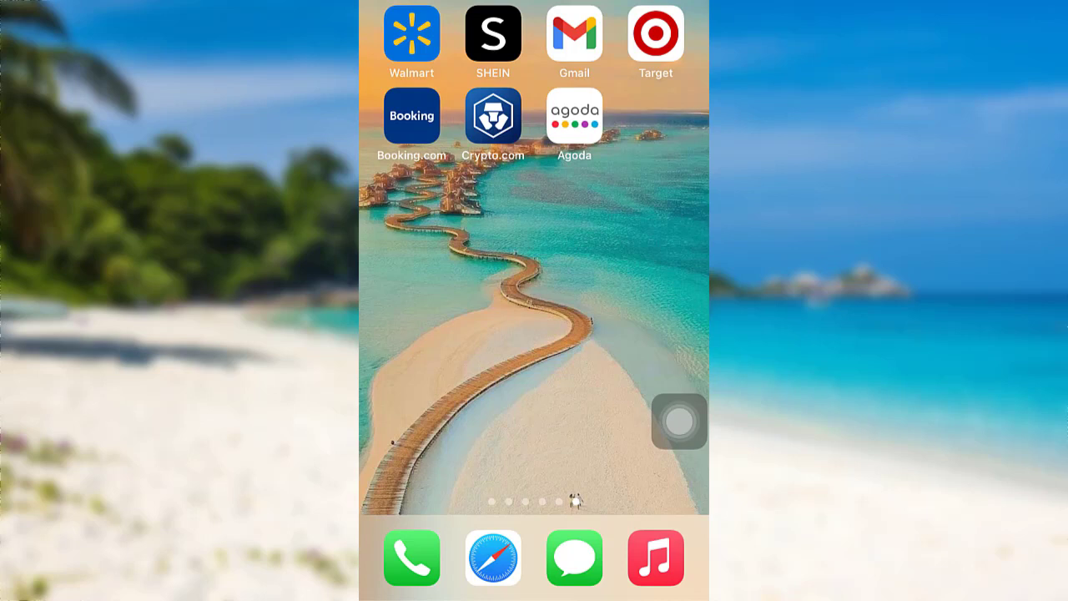
Launch the Agoda app from the home screen.
click(574, 113)
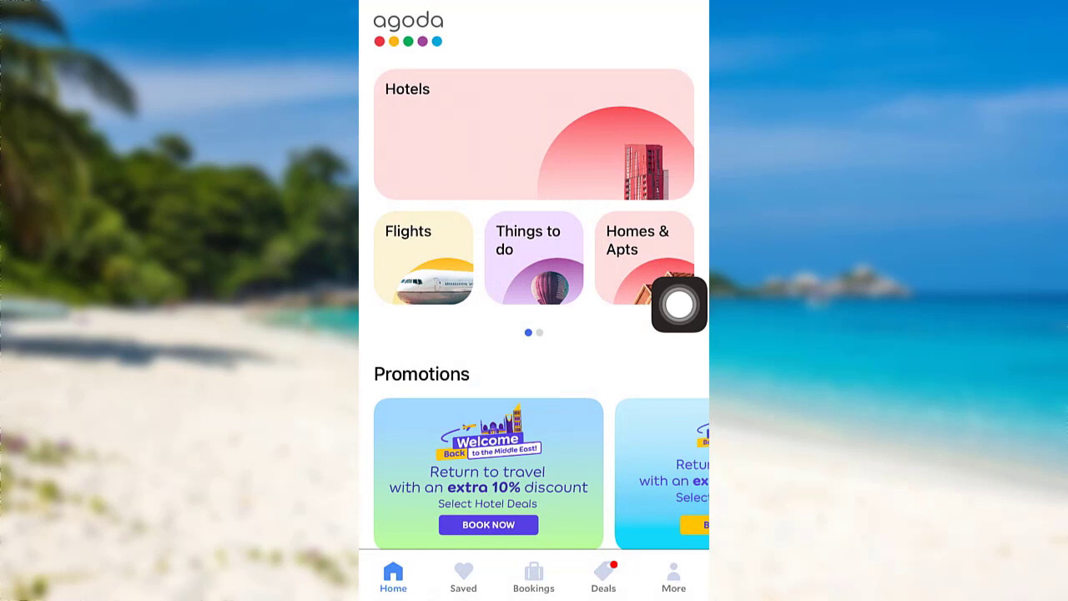
From the More menu, start Sign in / Create account to reach the welcome screen.
click(675, 576)
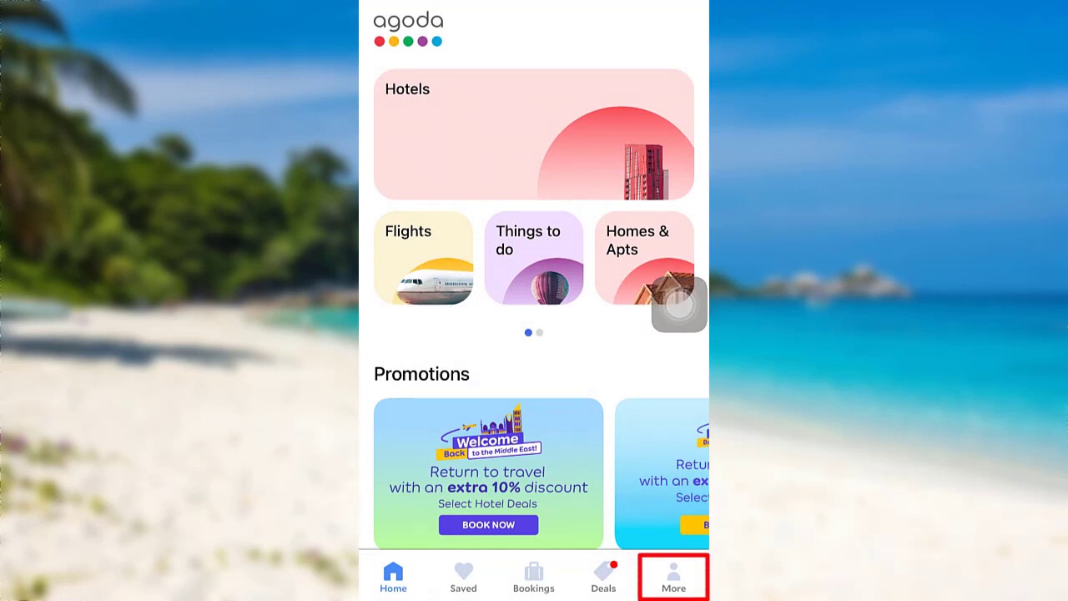
click(674, 576)
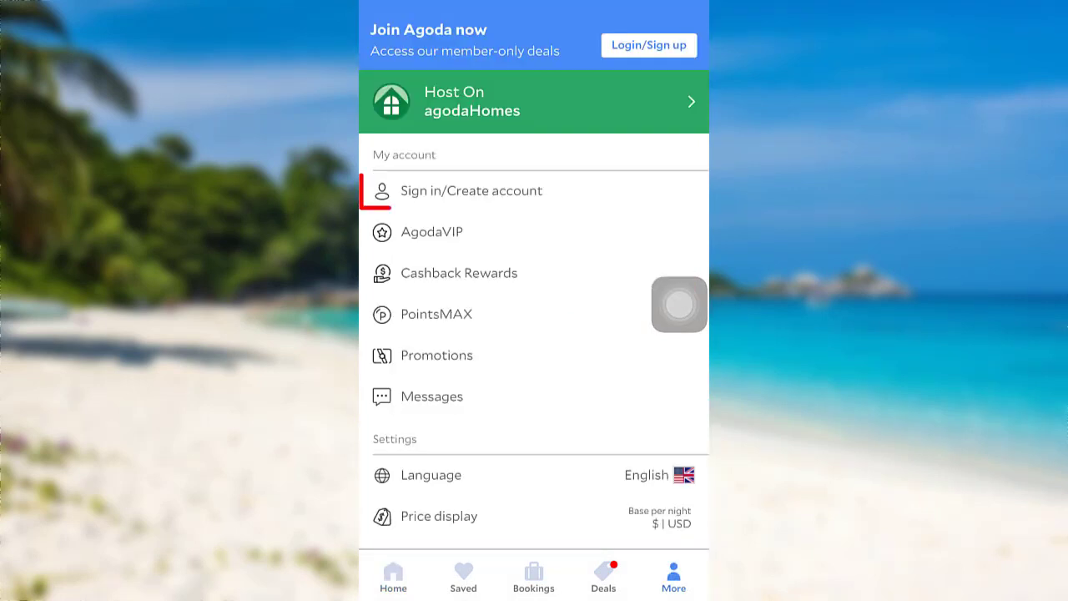
click(470, 190)
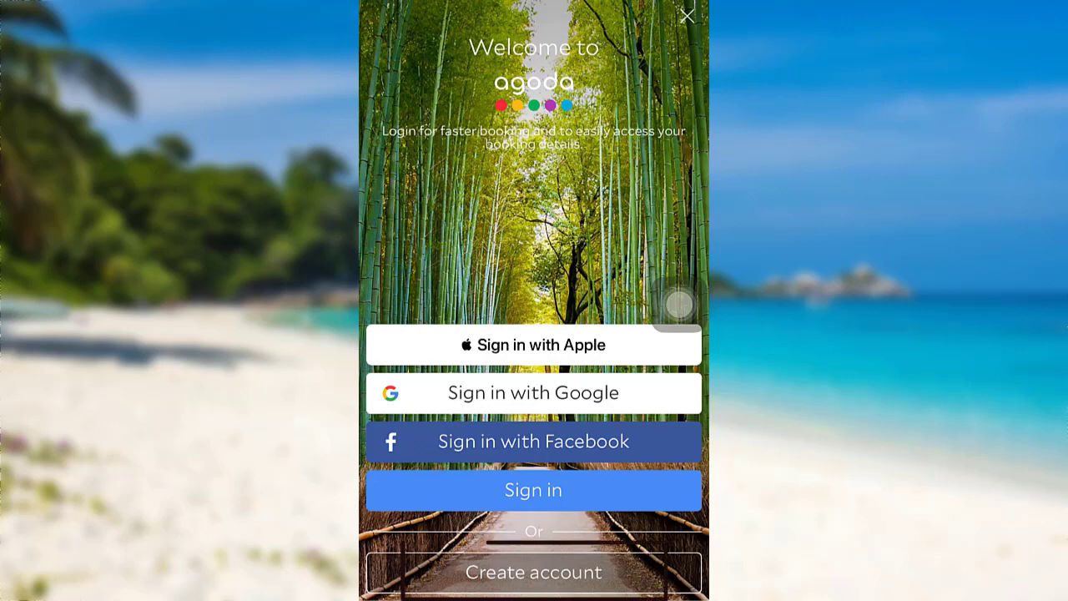
Create an account with first name, last name, email and password, and submit it.
click(534, 573)
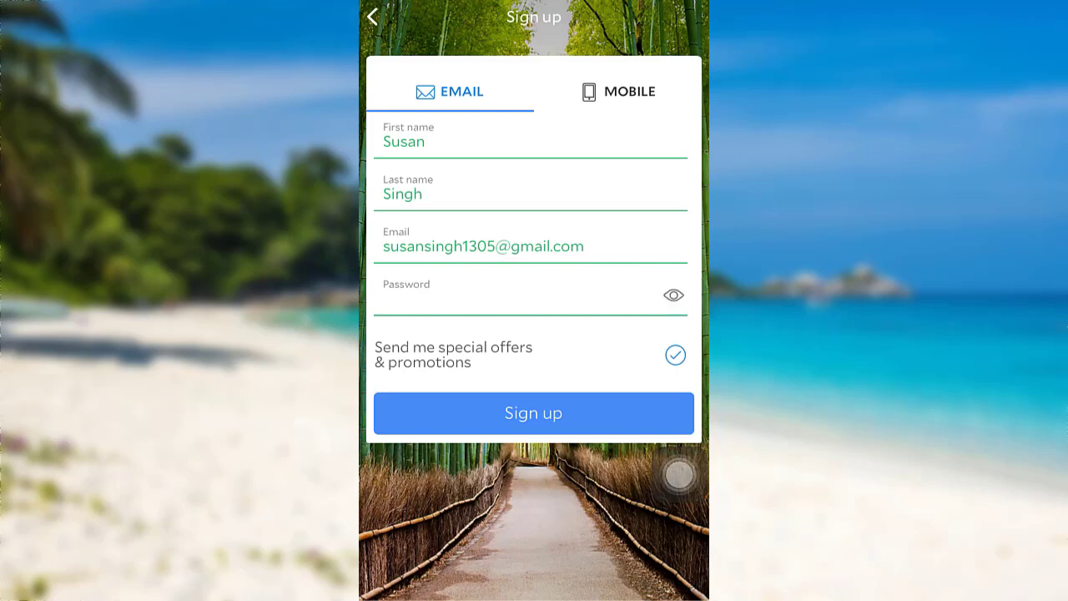
click(535, 414)
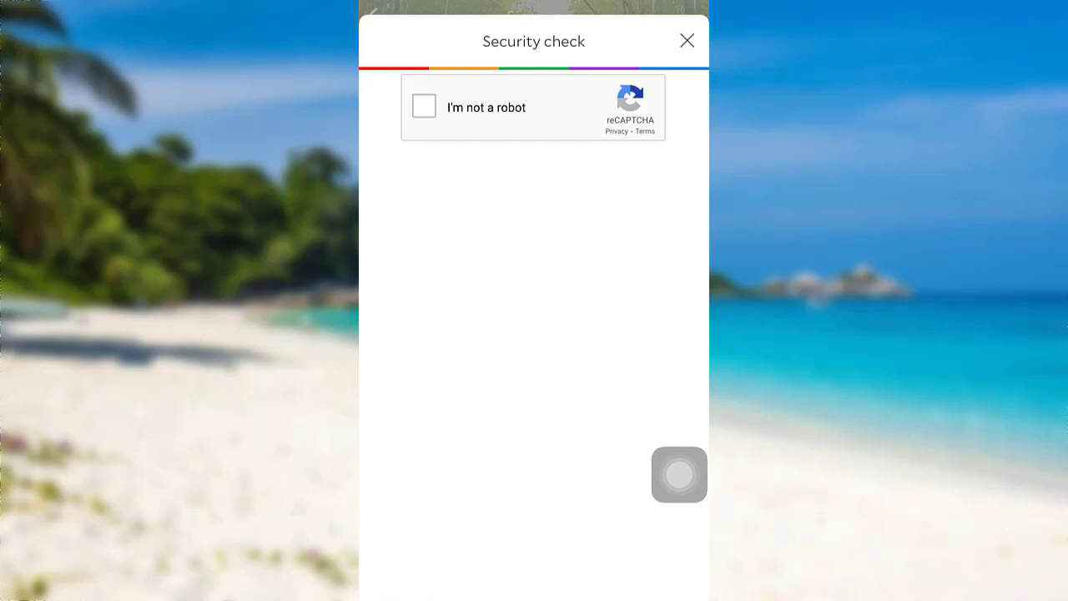
Confirm the I'm not a robot check and decline saving the password to Keychain.
click(424, 107)
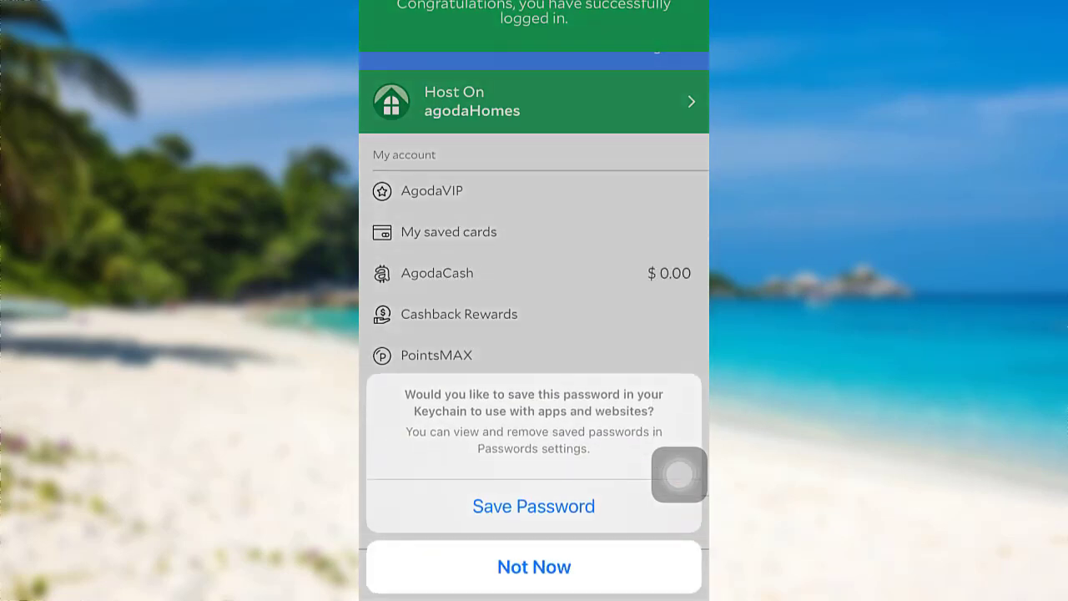
click(534, 567)
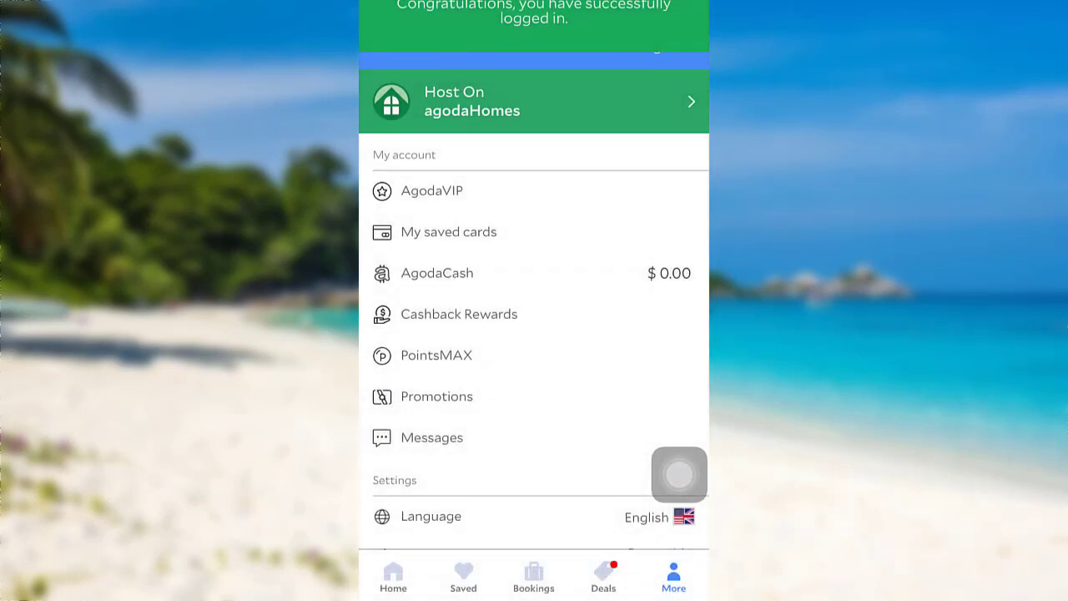